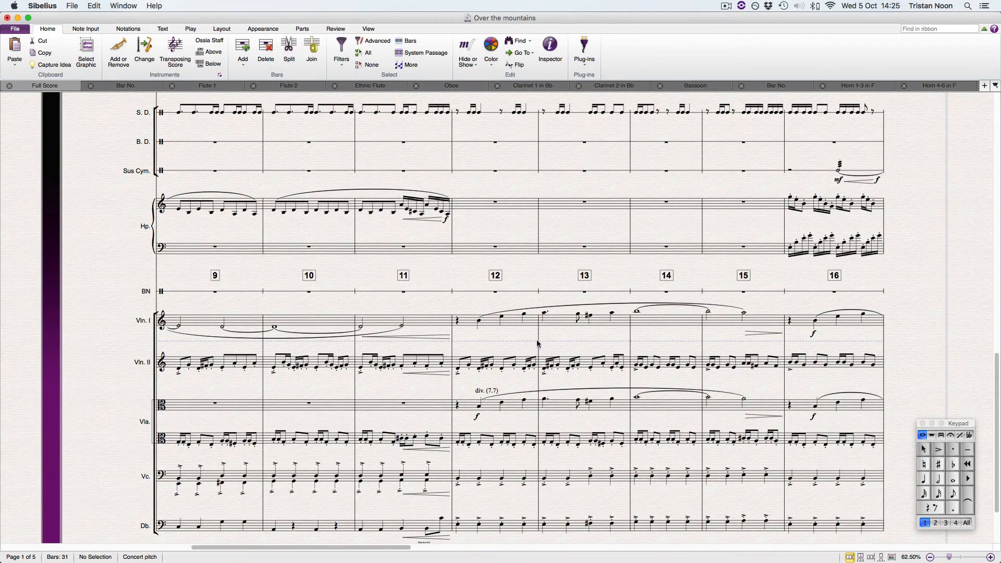
Step: Select the first Violin I note of bar 12 as the anchor for a dynamic
click(478, 322)
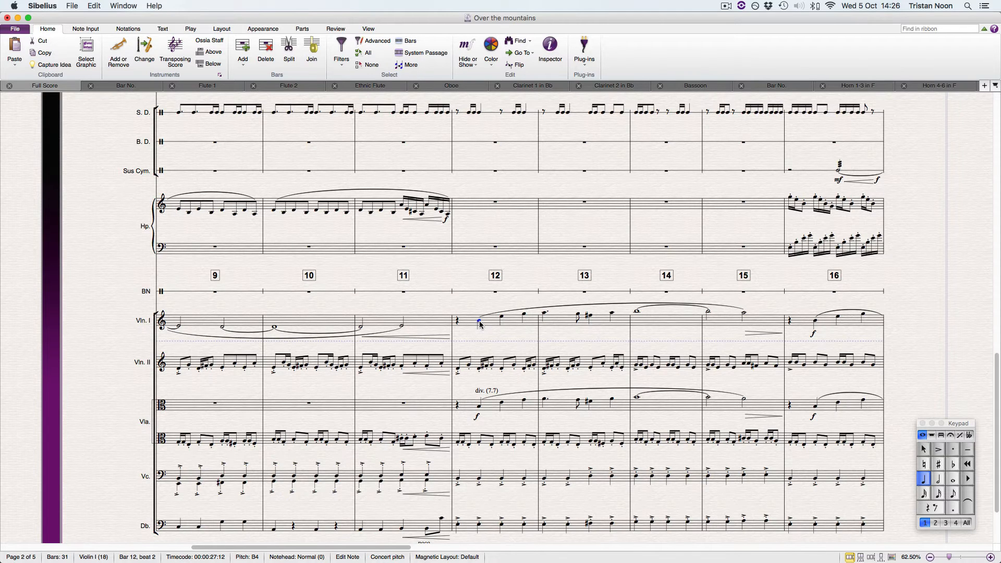
mouse_move(566, 338)
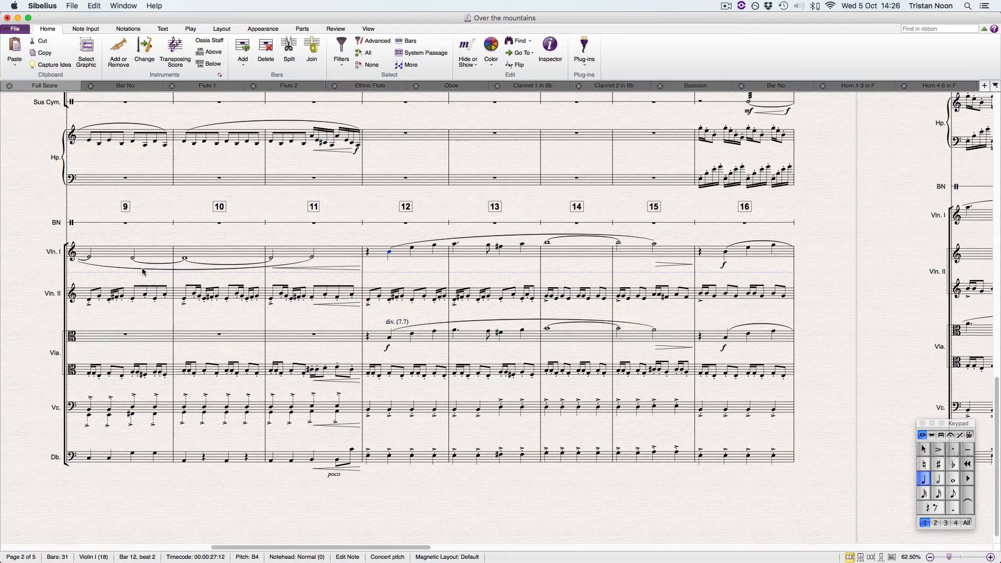
mouse_move(388, 257)
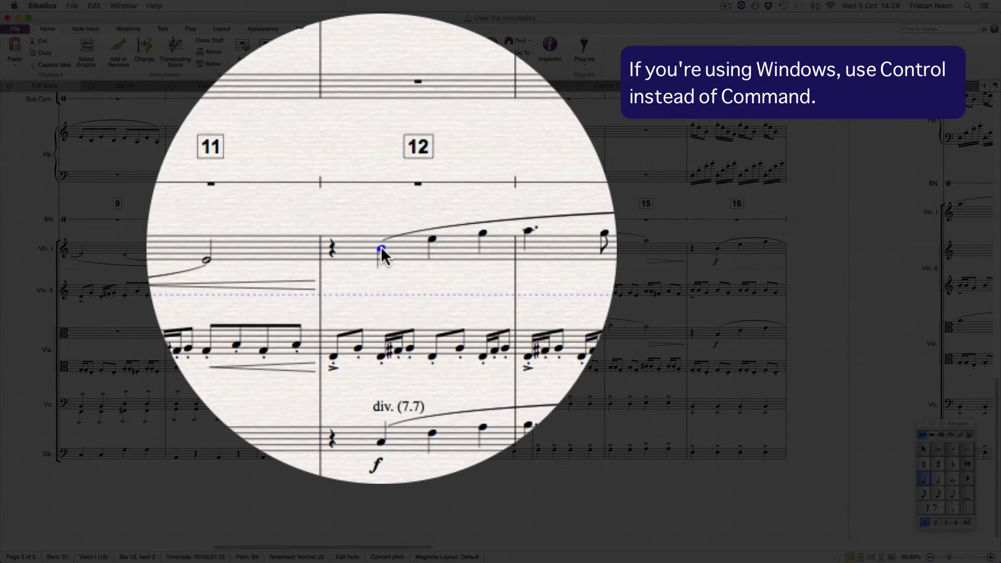
Step: Attach a forte (f) expression marking to the selected Violin I note in bar 12
key(cmd)
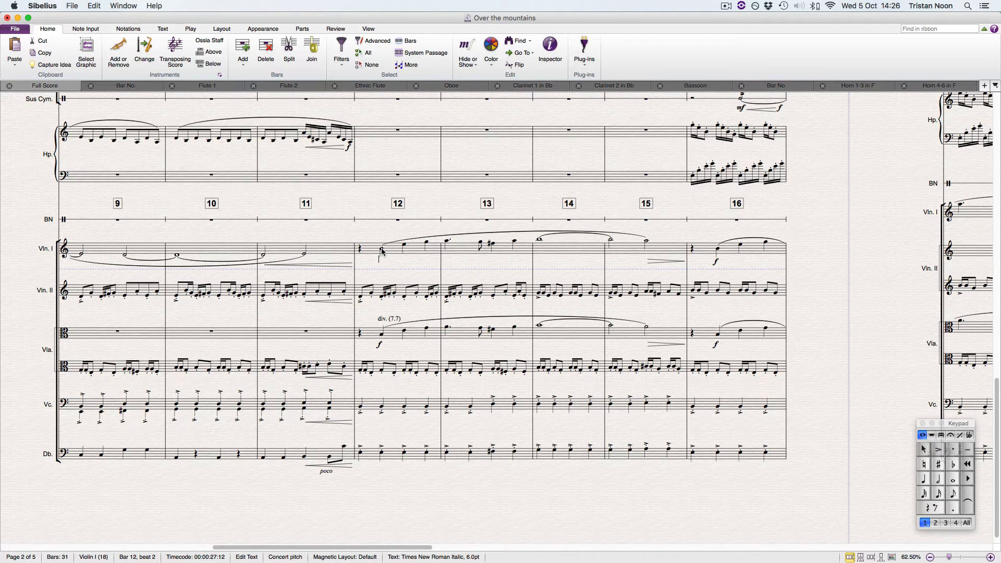
key(cmd+f)
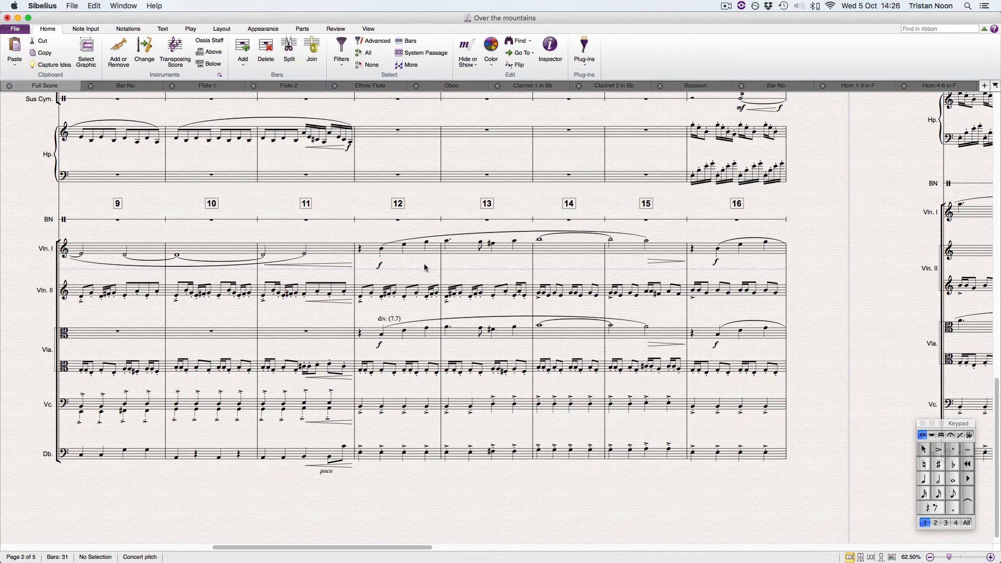
mouse_move(382, 254)
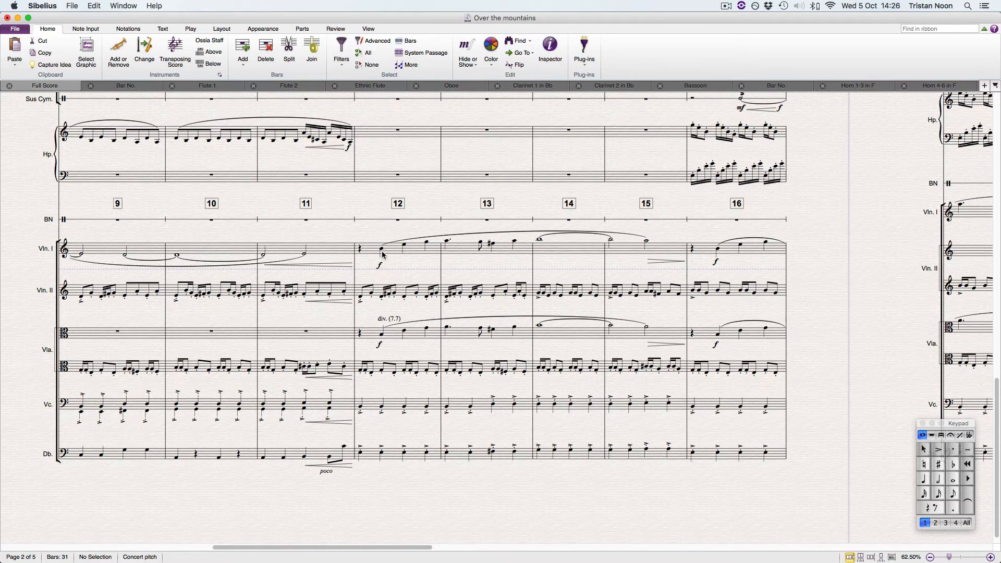
mouse_move(515, 250)
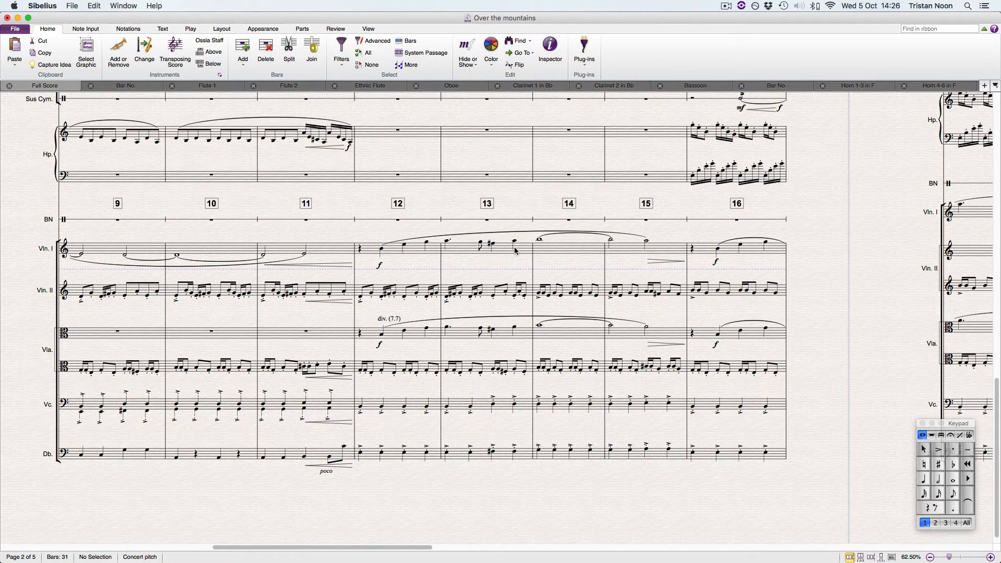
Step: Attach an mf expression to the first Violin I note of bar 14
click(539, 238)
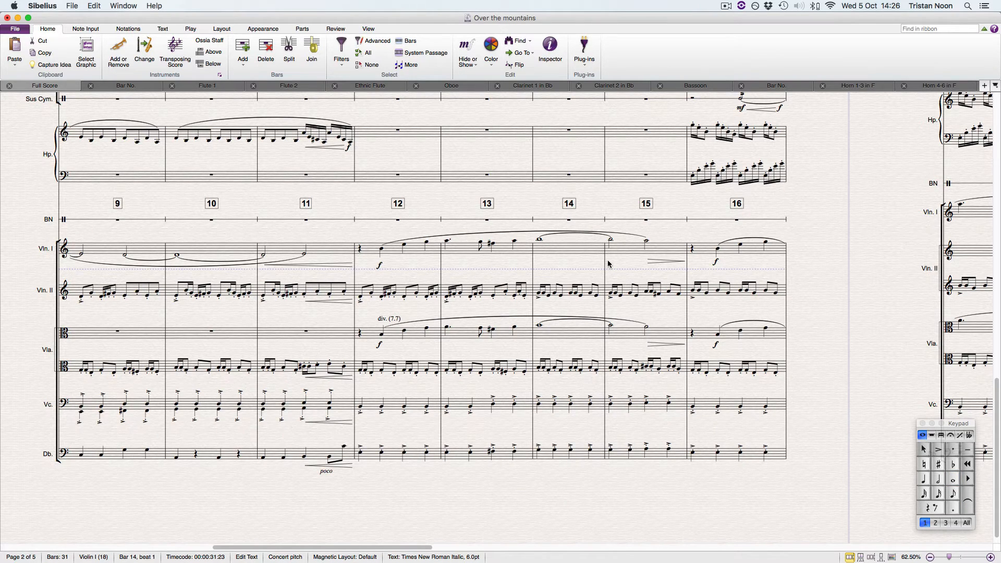
key(cmd)
text(mf)
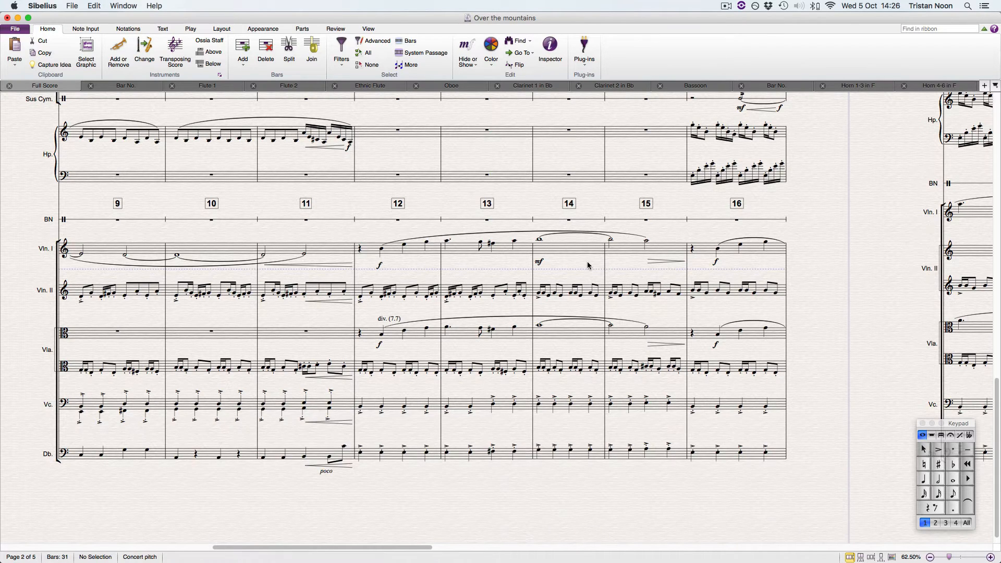
mouse_move(461, 256)
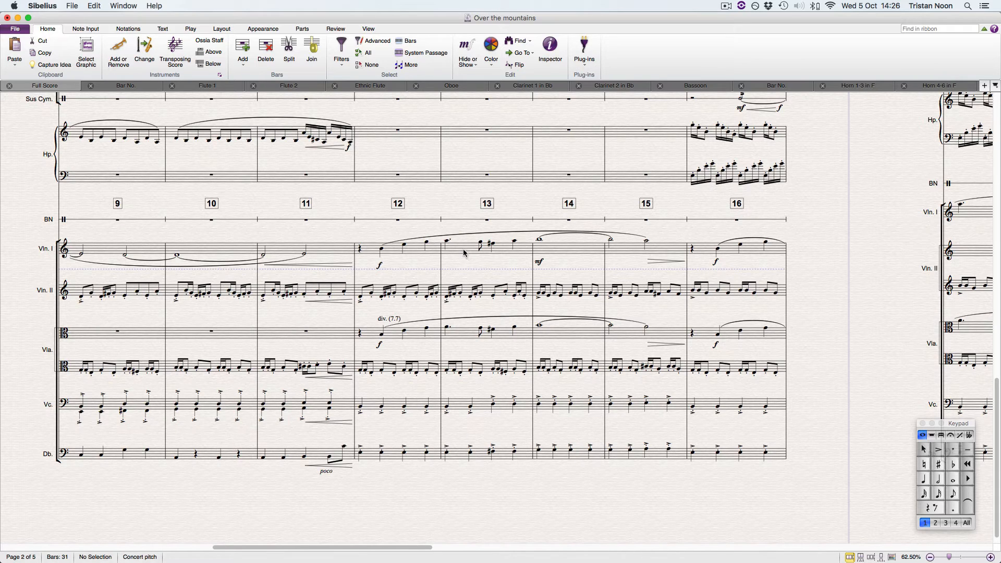
mouse_move(472, 255)
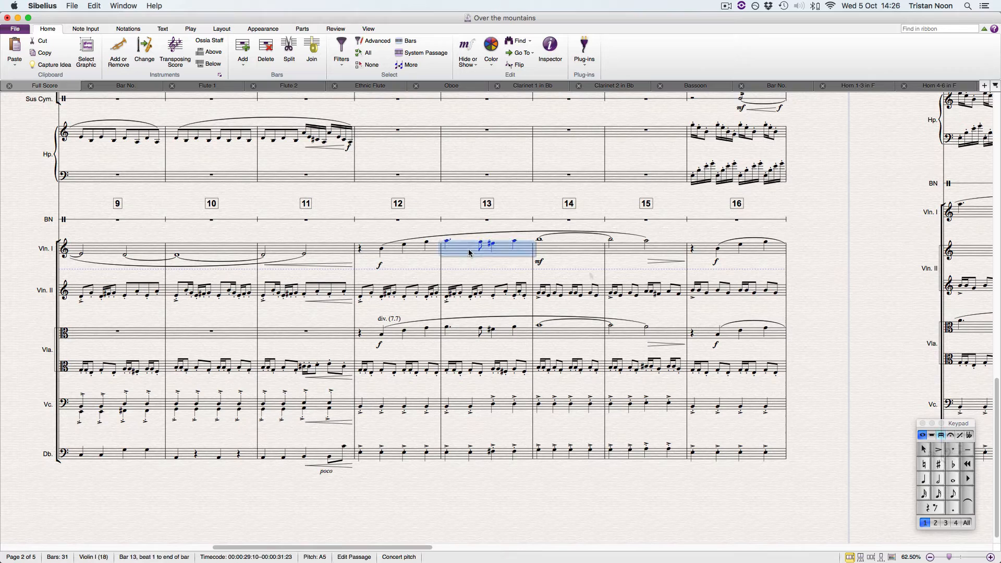
Step: Add a crescendo hairpin across bar 13 and a second hairpin after the mf in bar 14
key(shift+h)
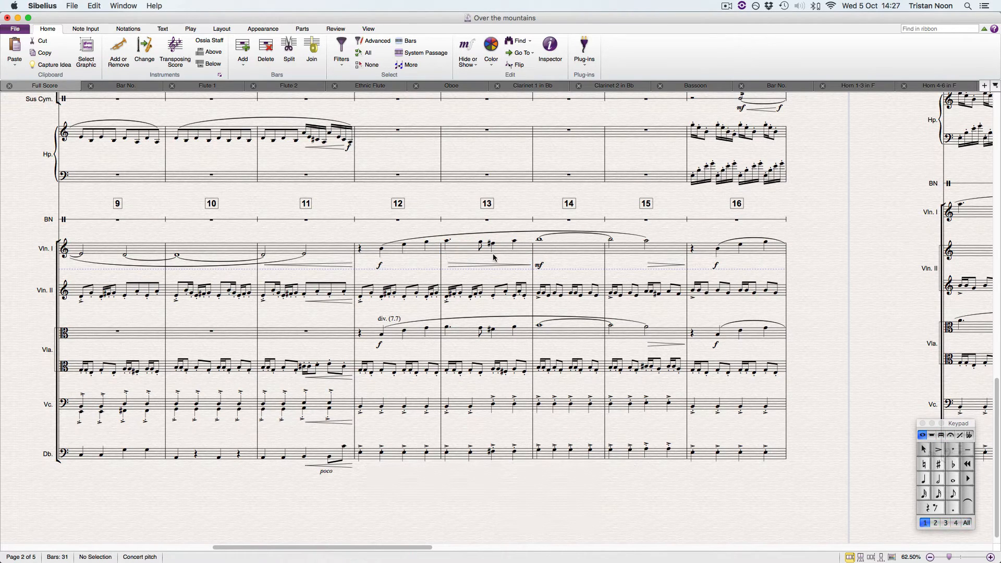
mouse_move(568, 255)
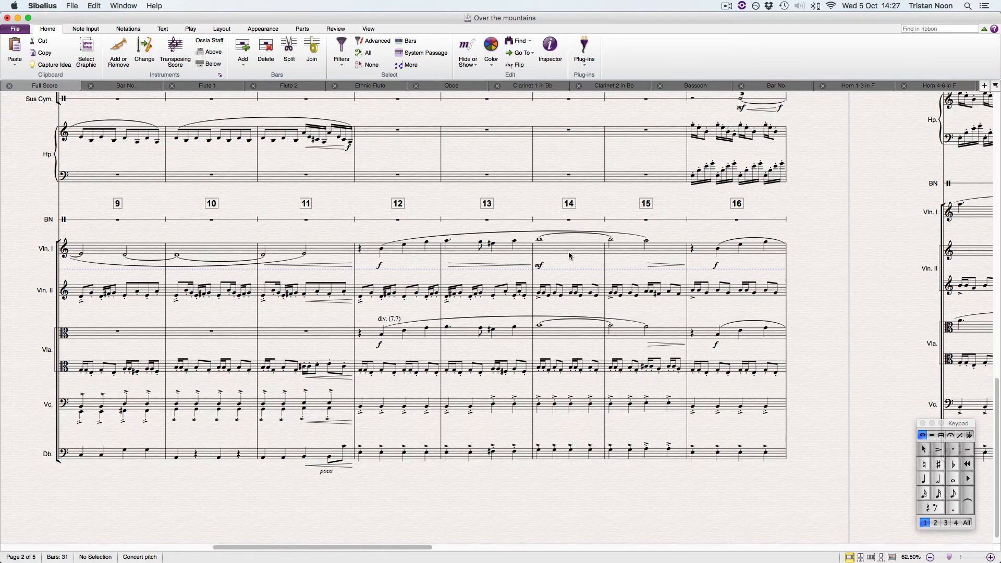
key(h)
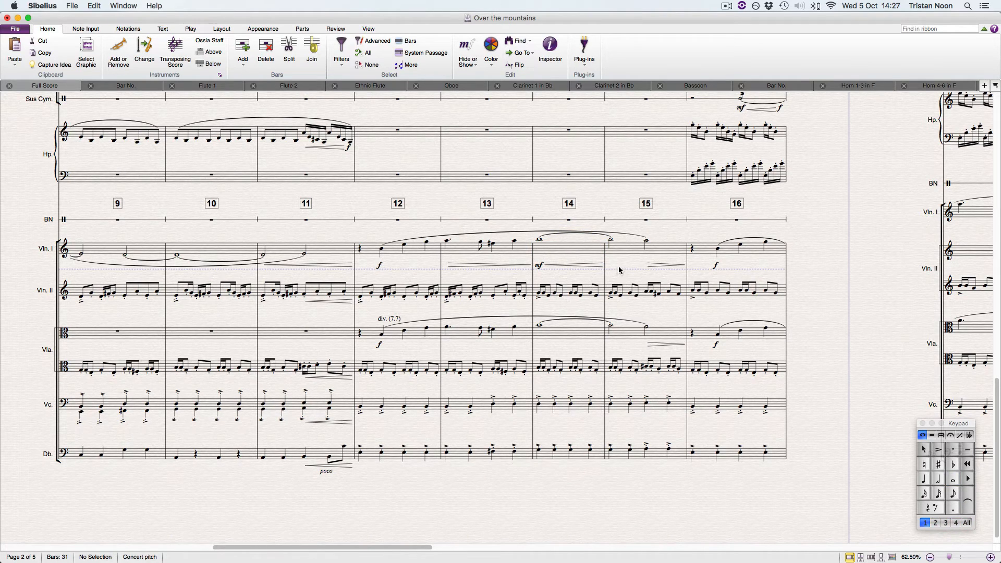
mouse_move(804, 262)
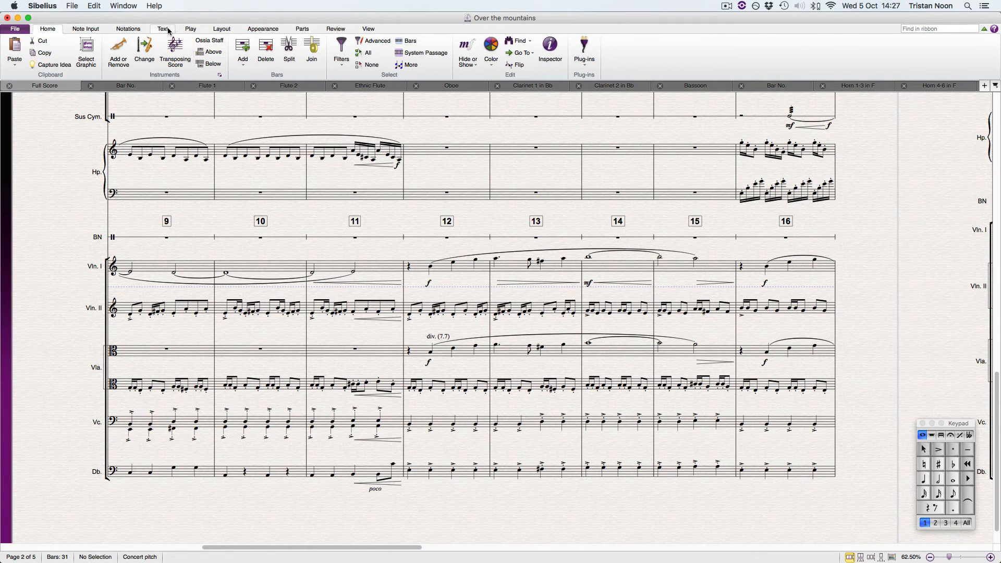
Step: Show the Text ribbon tools and scroll the score to the woodwind staves for bars 9–16
click(162, 30)
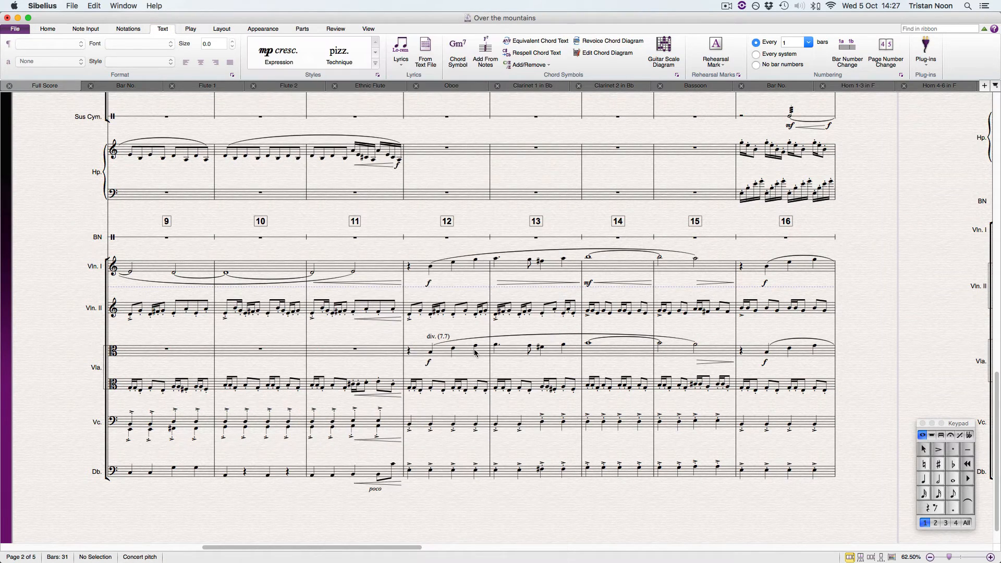
scroll(up, 3)
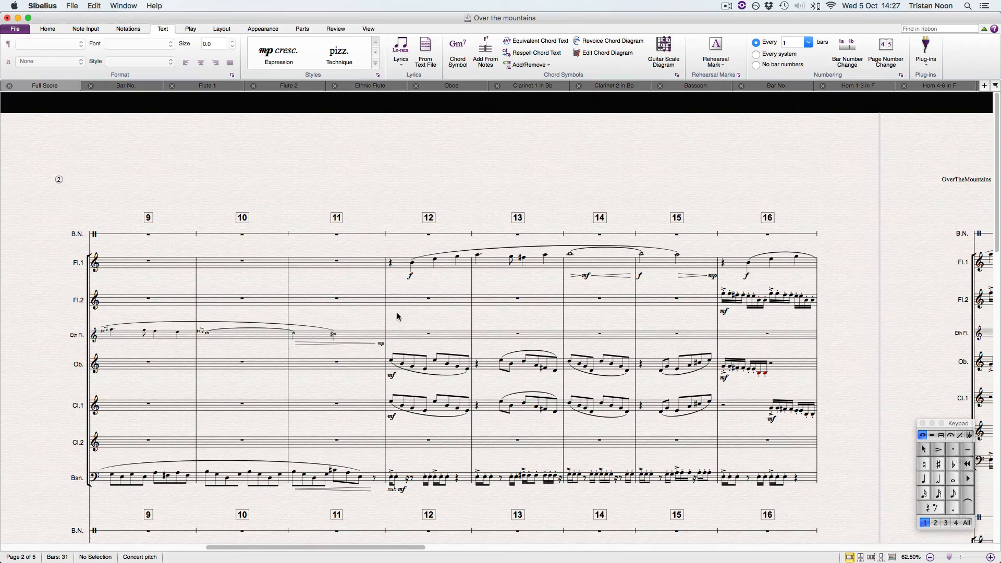
mouse_move(661, 252)
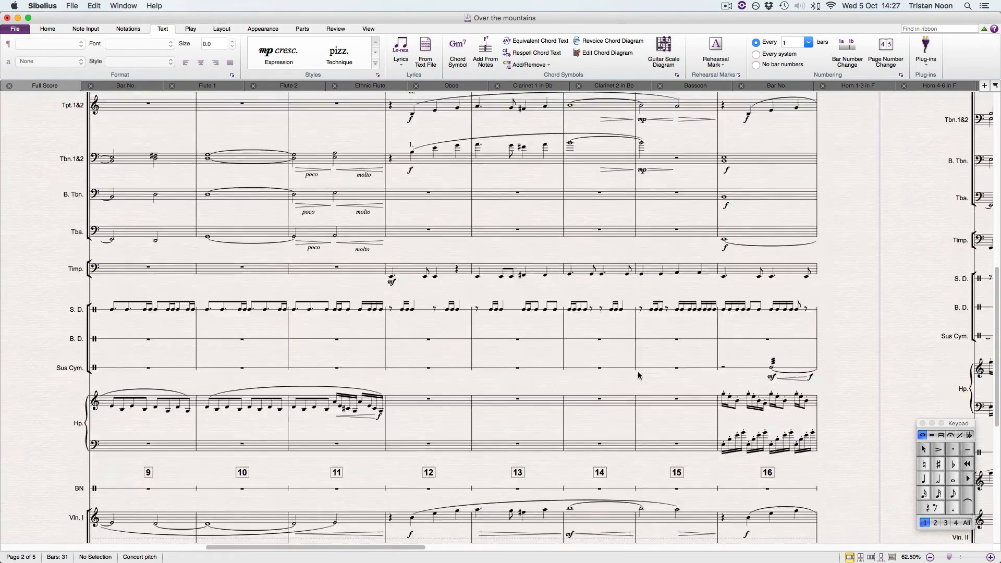
scroll(down, 3)
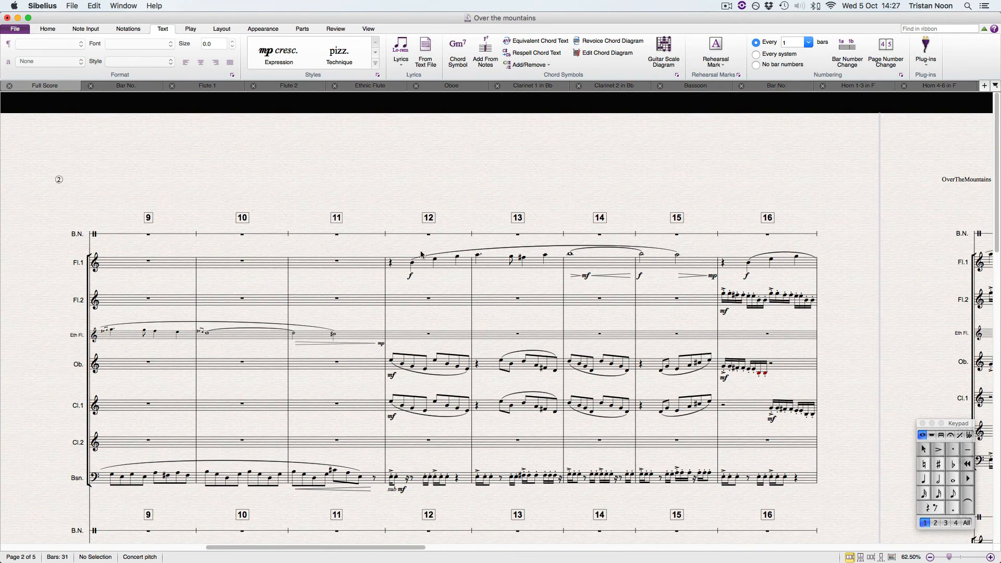
Step: Select the Flute 1 f dynamic in bar 12 to start the dynamics-and-hairpins selection
click(427, 261)
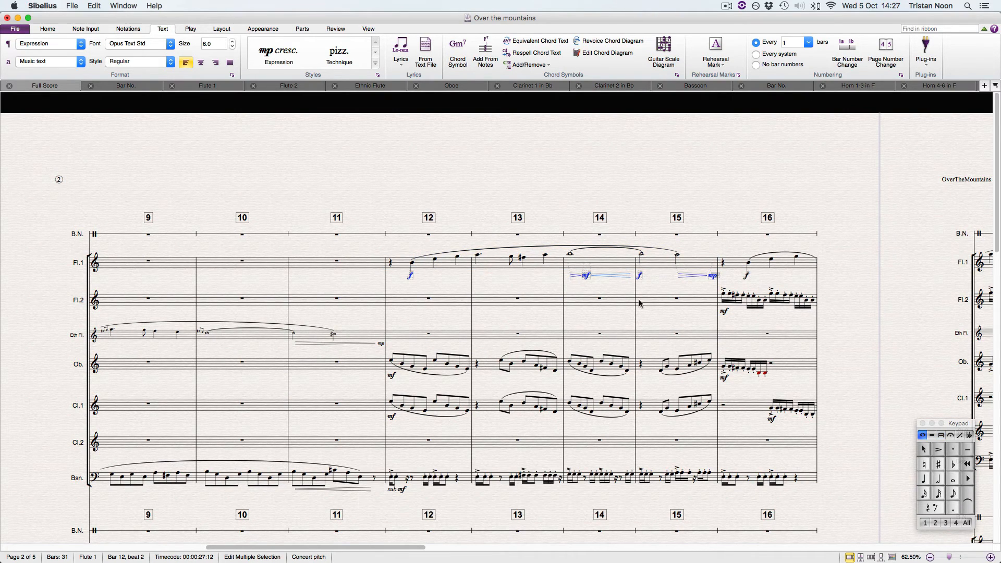
mouse_move(643, 295)
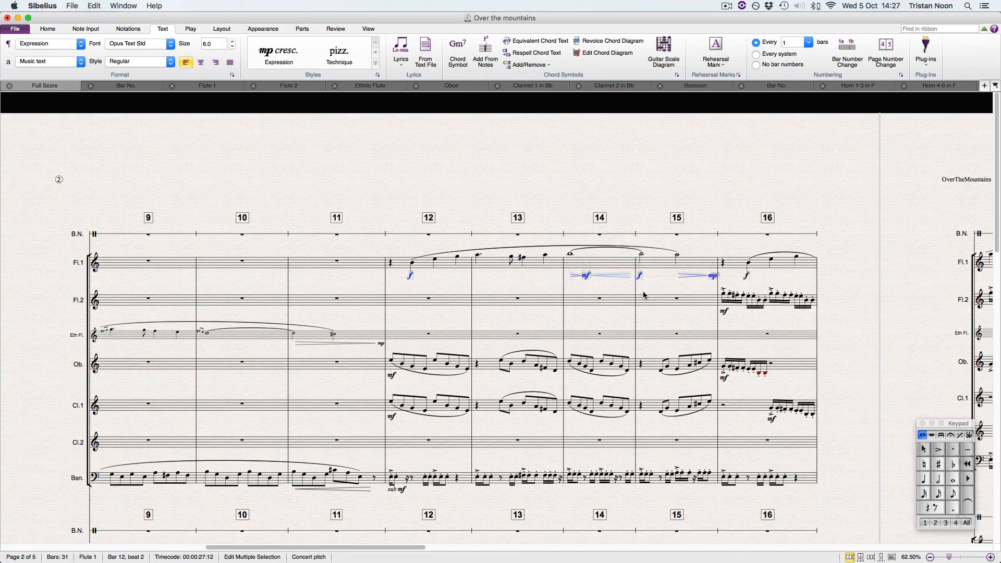